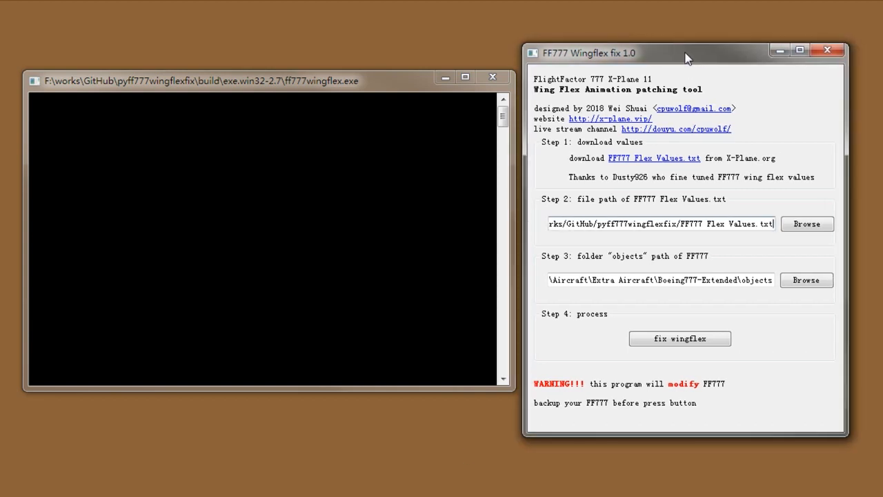
mouse_move(565, 98)
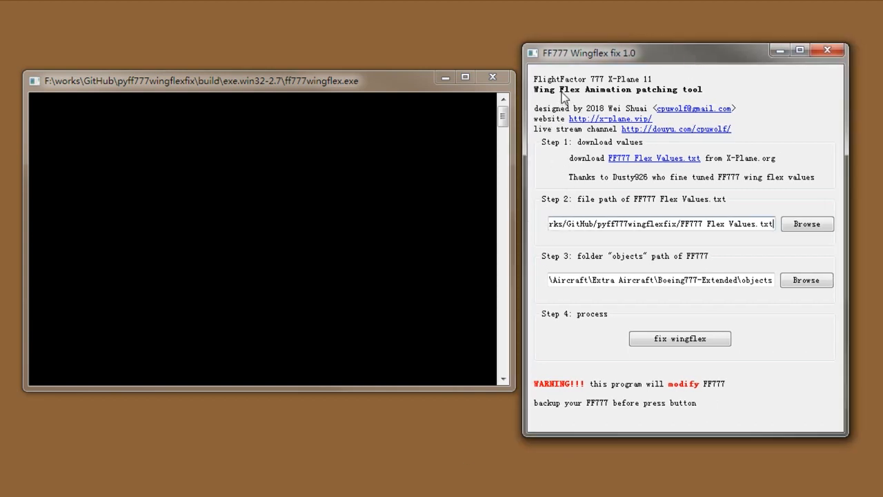
mouse_move(582, 293)
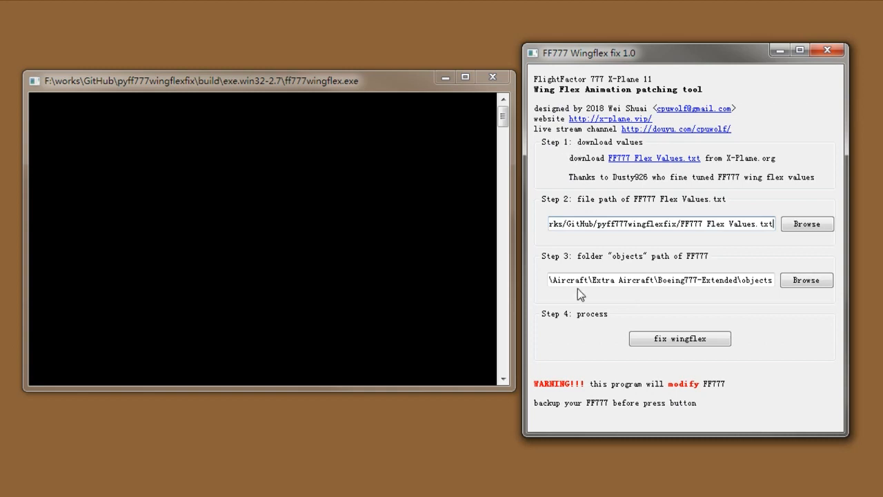
mouse_move(634, 172)
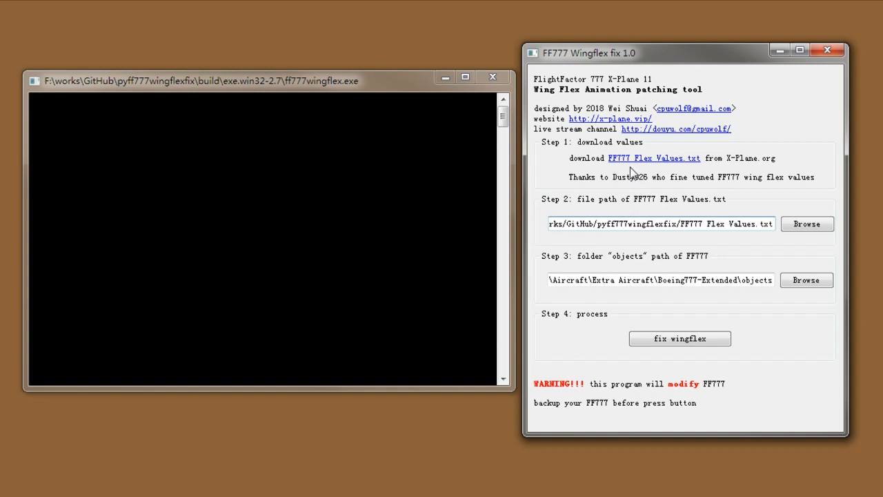
mouse_move(628, 165)
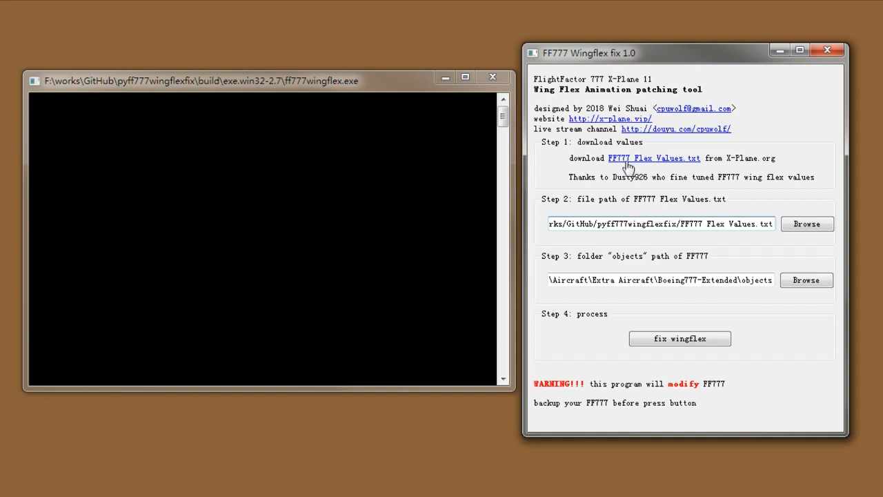
mouse_move(741, 166)
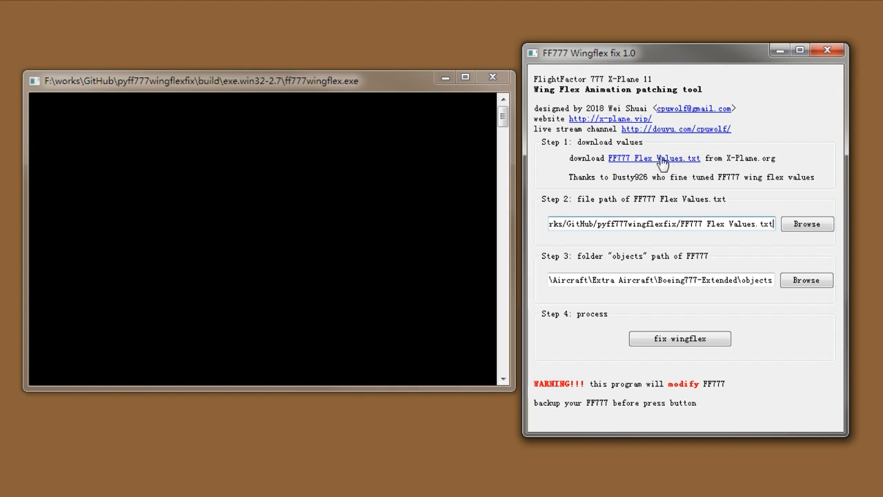
Open the FF777 Flex Values.txt link and scroll the thread down to the attached instruction files.
left_click(654, 158)
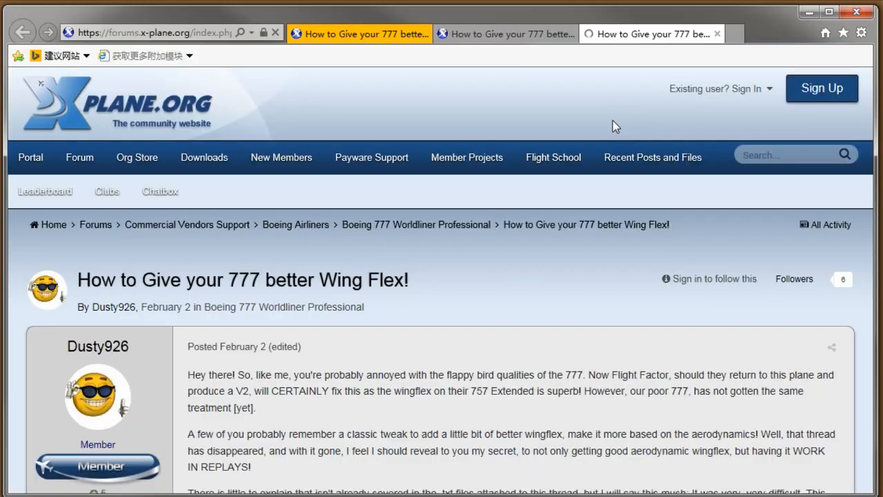
scroll("down", 3)
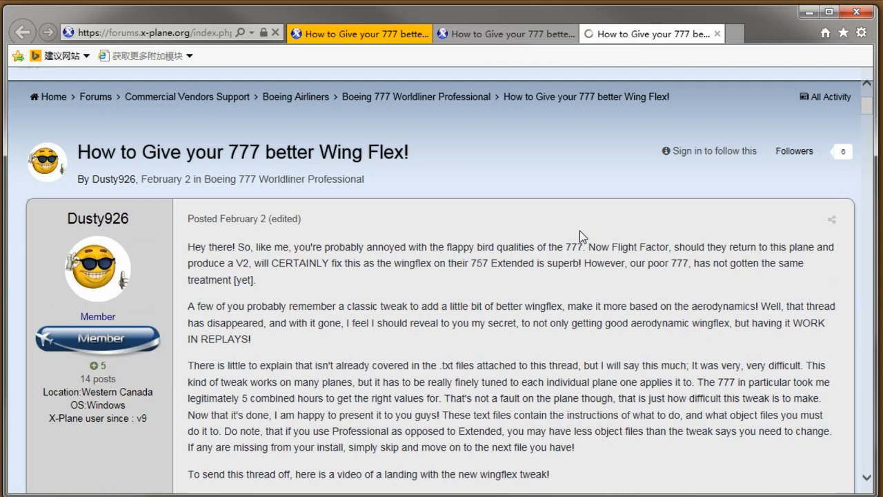
mouse_move(97, 218)
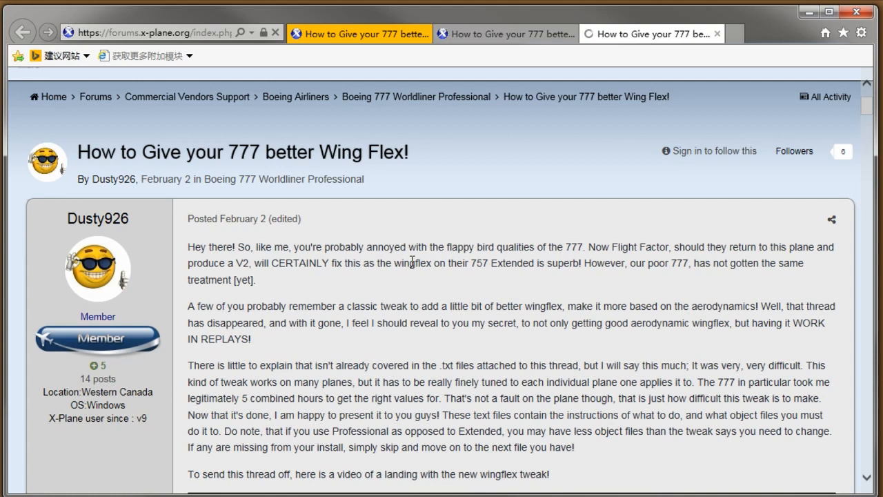
scroll("down", 3)
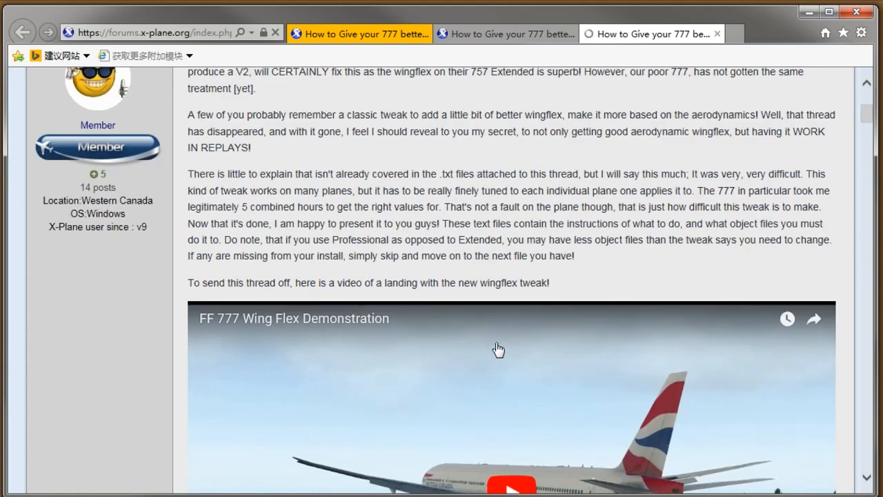
scroll("down", 3)
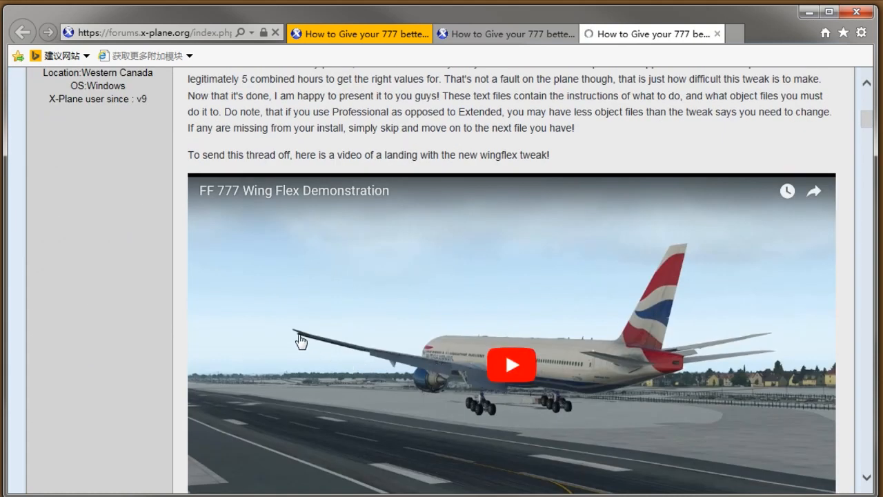
mouse_move(587, 372)
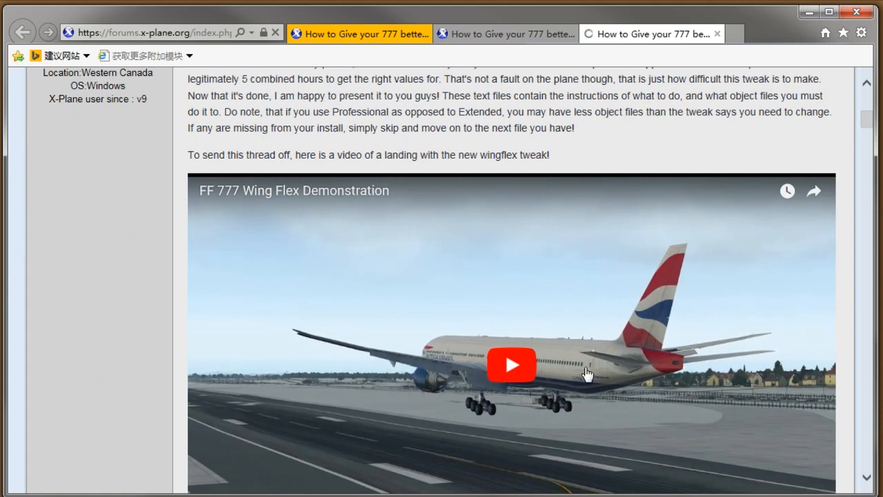
scroll("down", 3)
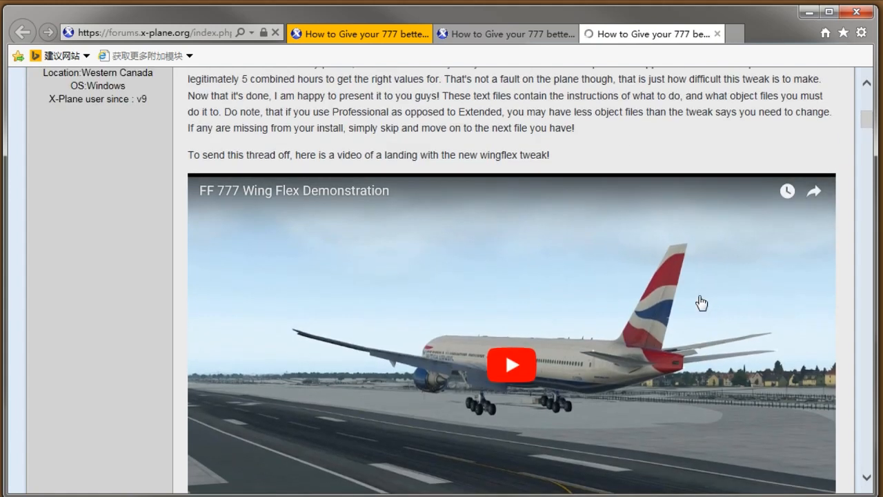
scroll("down", 3)
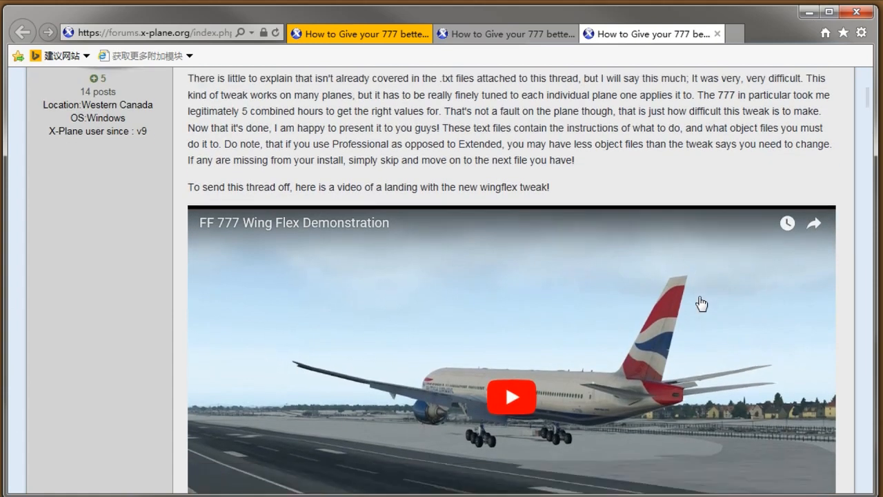
scroll("down", 3)
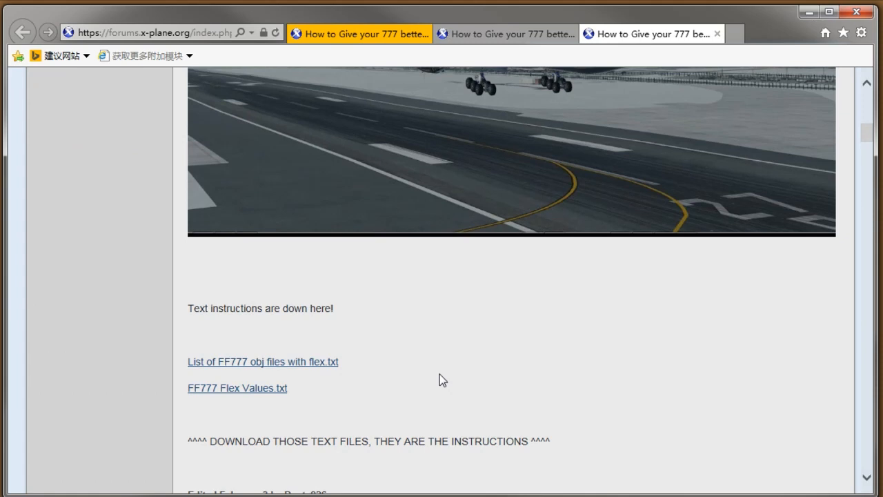
mouse_move(237, 388)
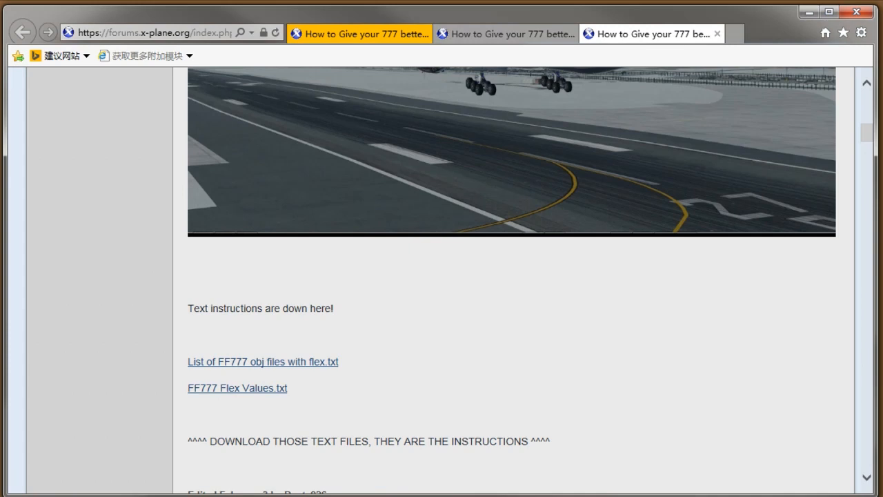
mouse_move(422, 372)
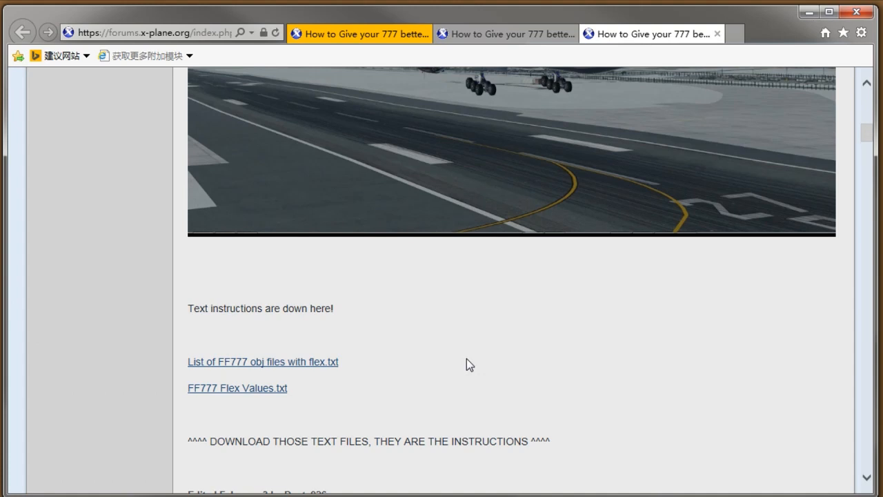
mouse_move(799, 16)
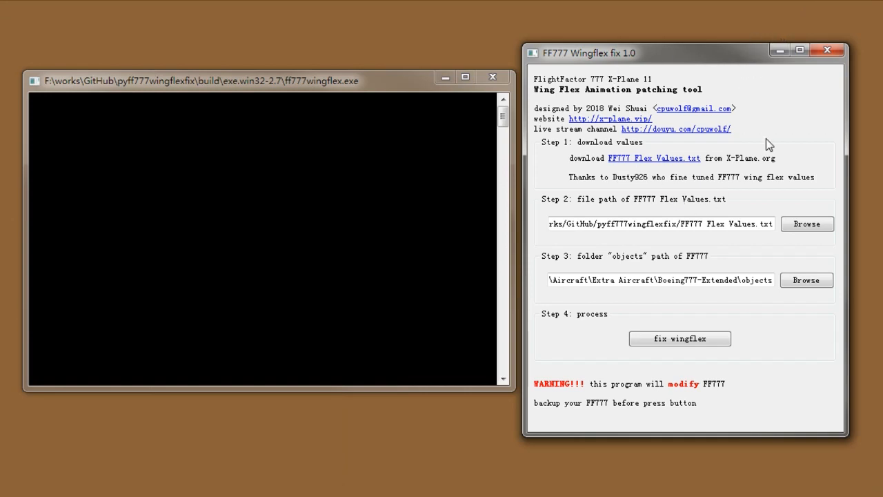
mouse_move(808, 387)
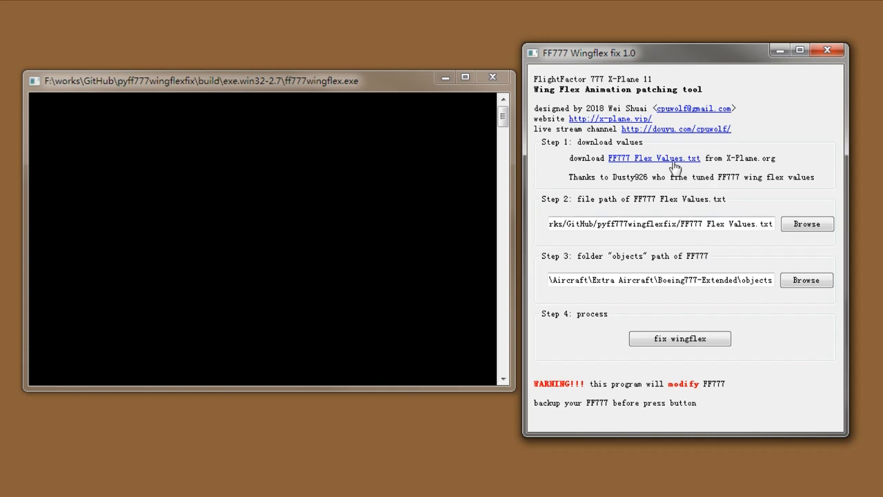
mouse_move(810, 244)
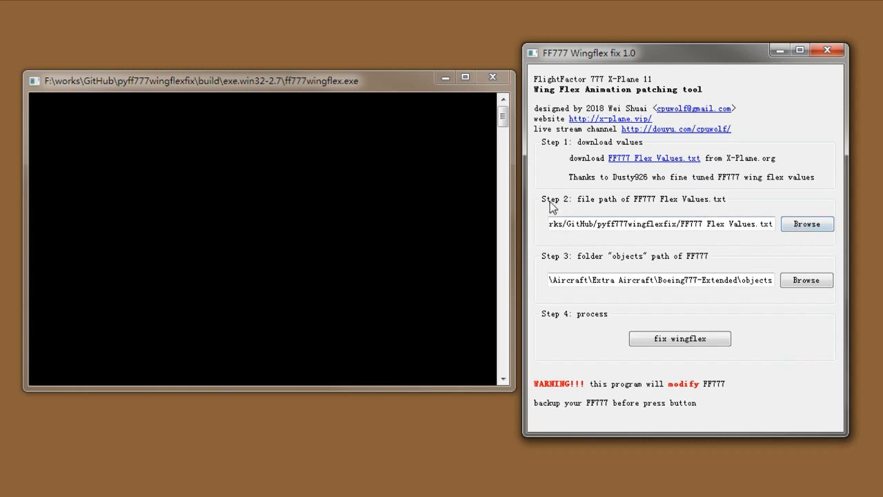
mouse_move(597, 206)
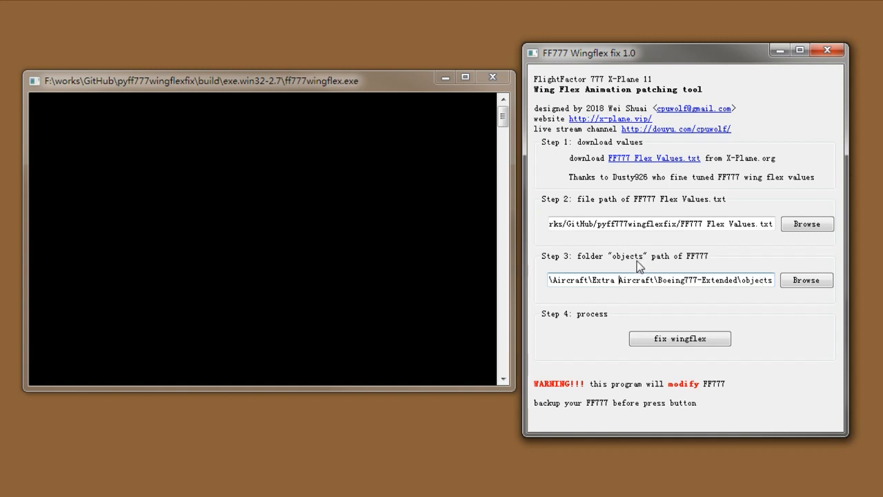
mouse_move(700, 265)
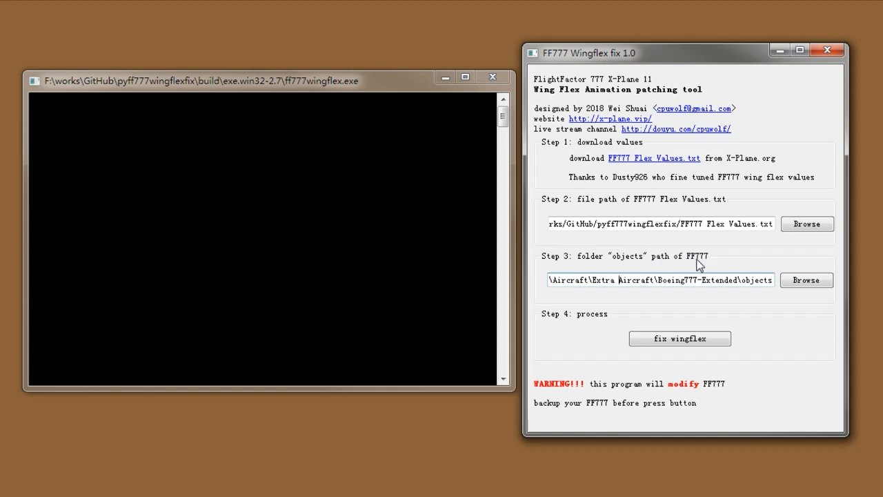
Select the Boeing777-Extended objects folder path and run the wing flex fix on it.
double_click(734, 280)
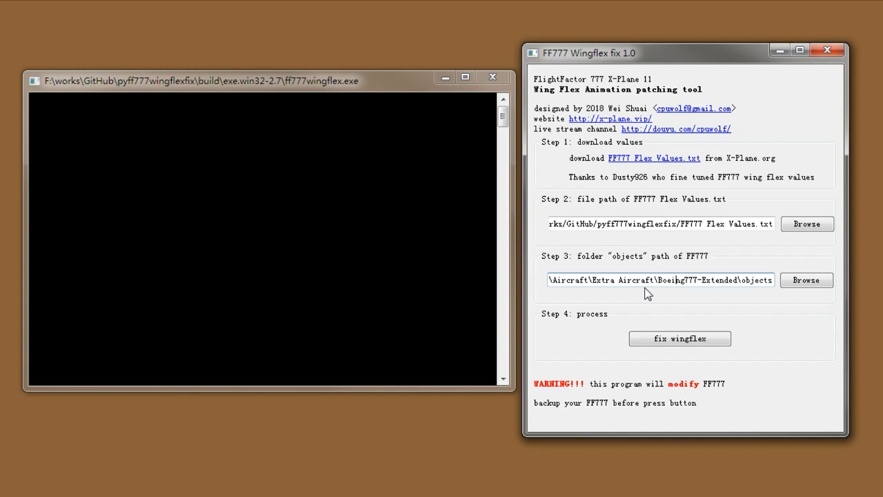
mouse_move(672, 326)
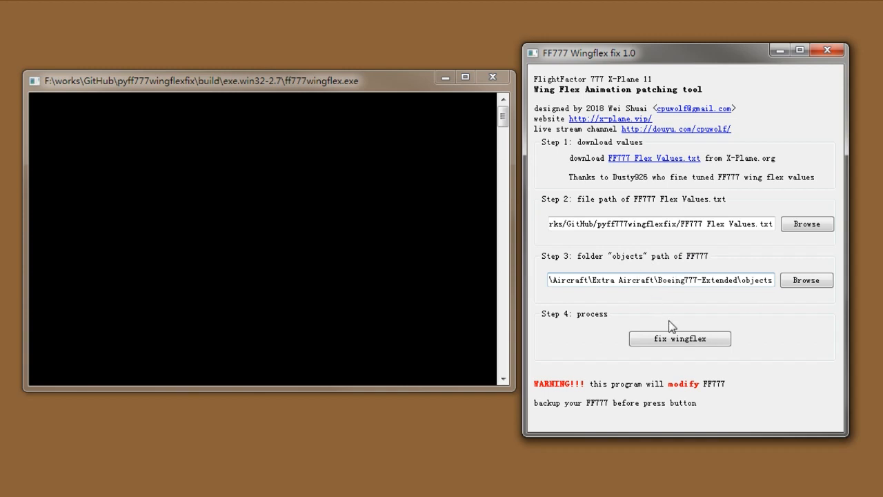
mouse_move(675, 332)
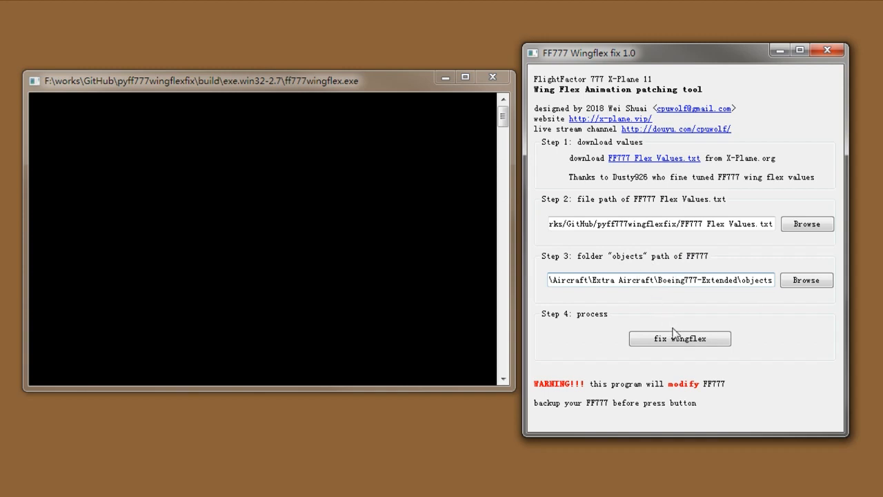
left_click(679, 338)
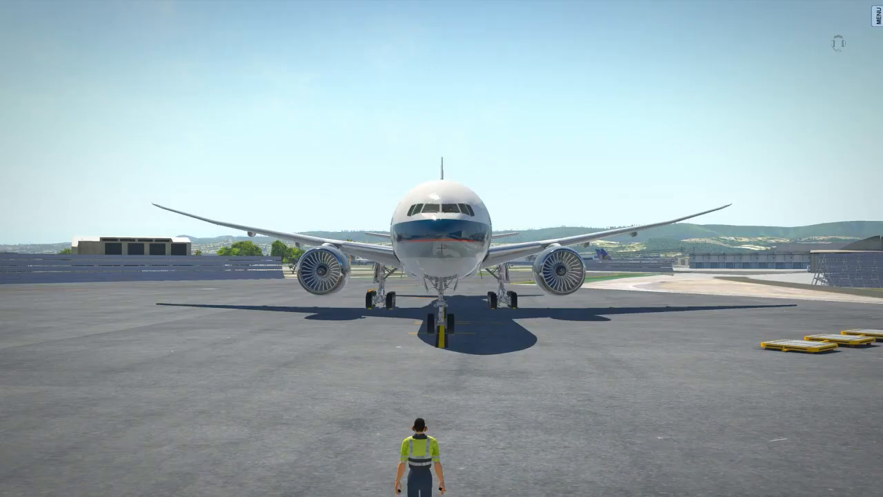
mouse_move(804, 244)
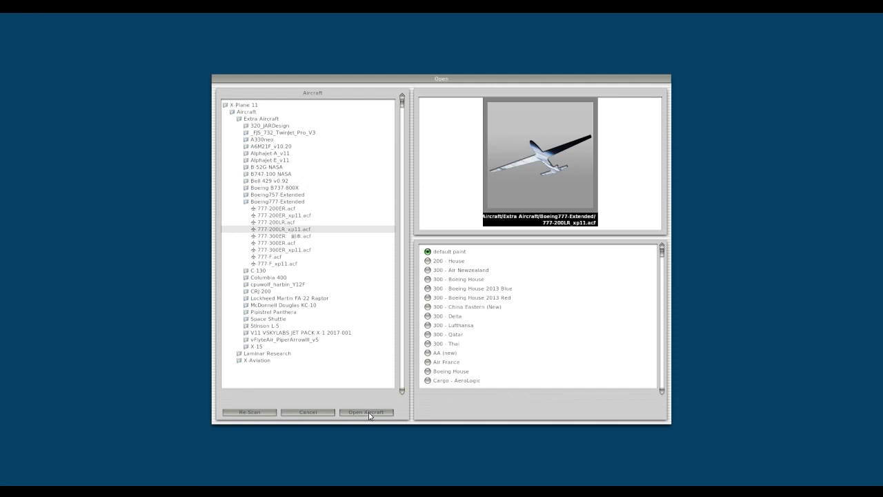
Open the Boeing777-Extended 777-200LR_xp11.acf aircraft from the Open dialog.
left_click(367, 412)
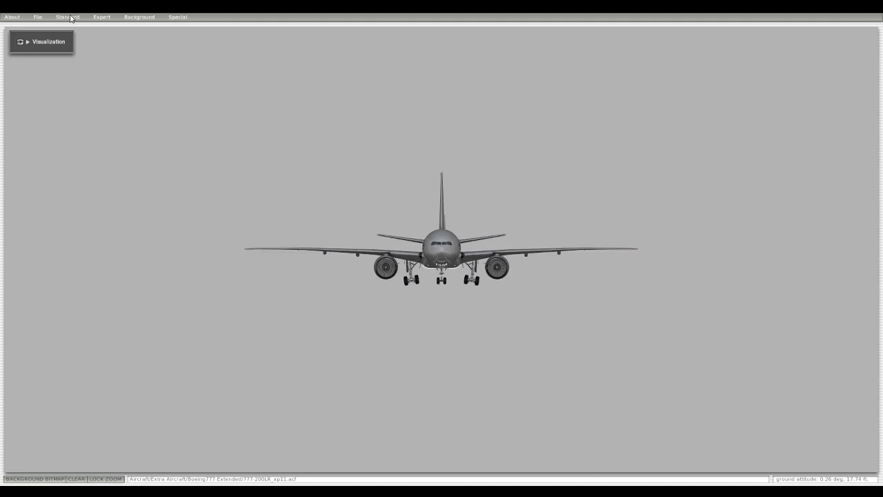
Check an entry in the Standard menu, then open the File menu to save the aircraft.
left_click(67, 16)
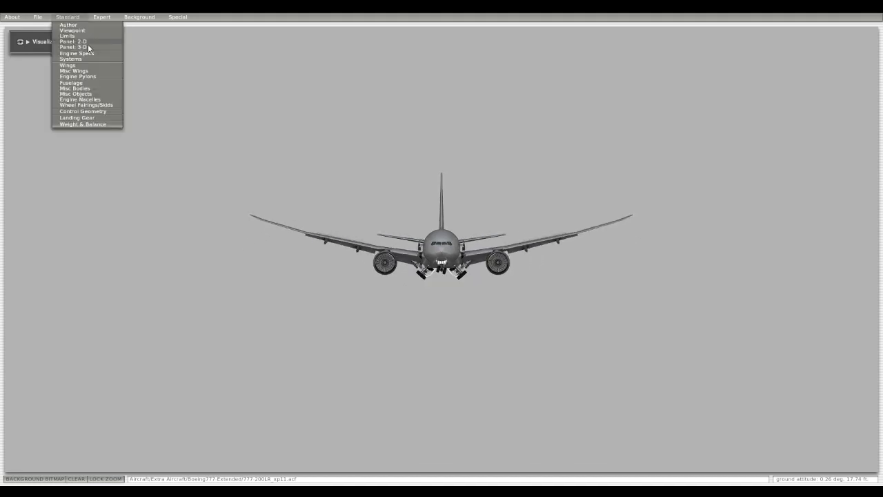
left_click(67, 65)
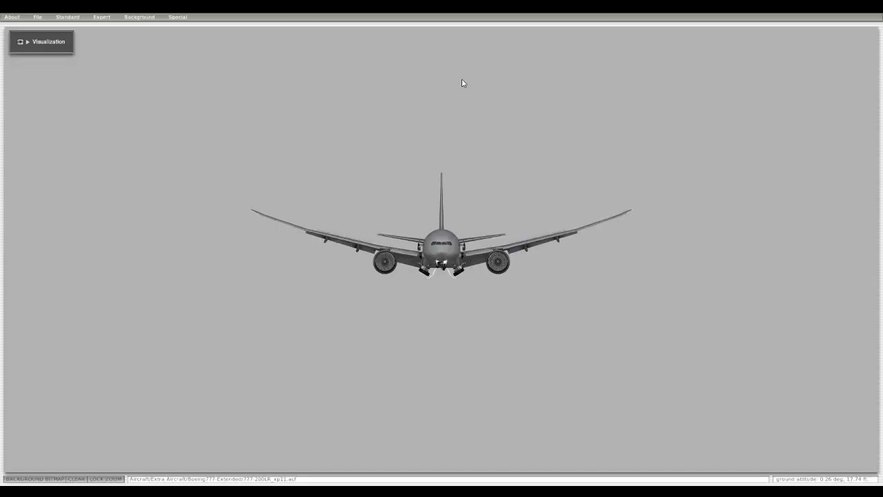
left_click(37, 16)
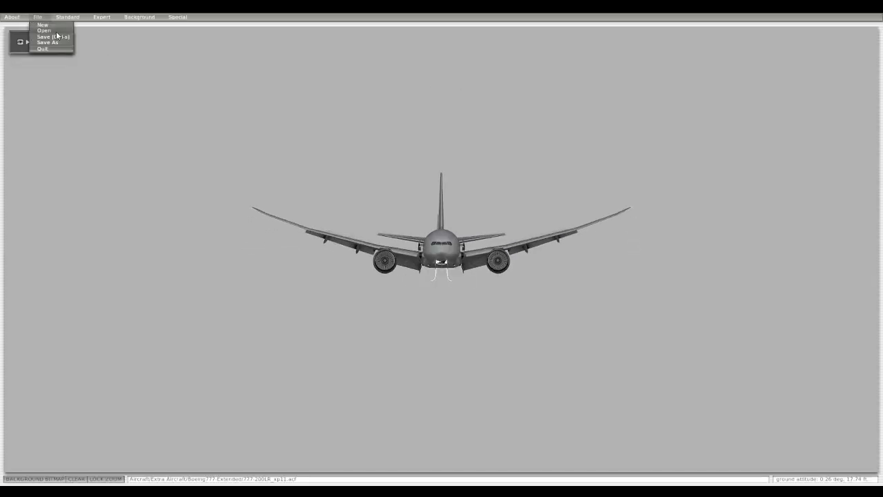